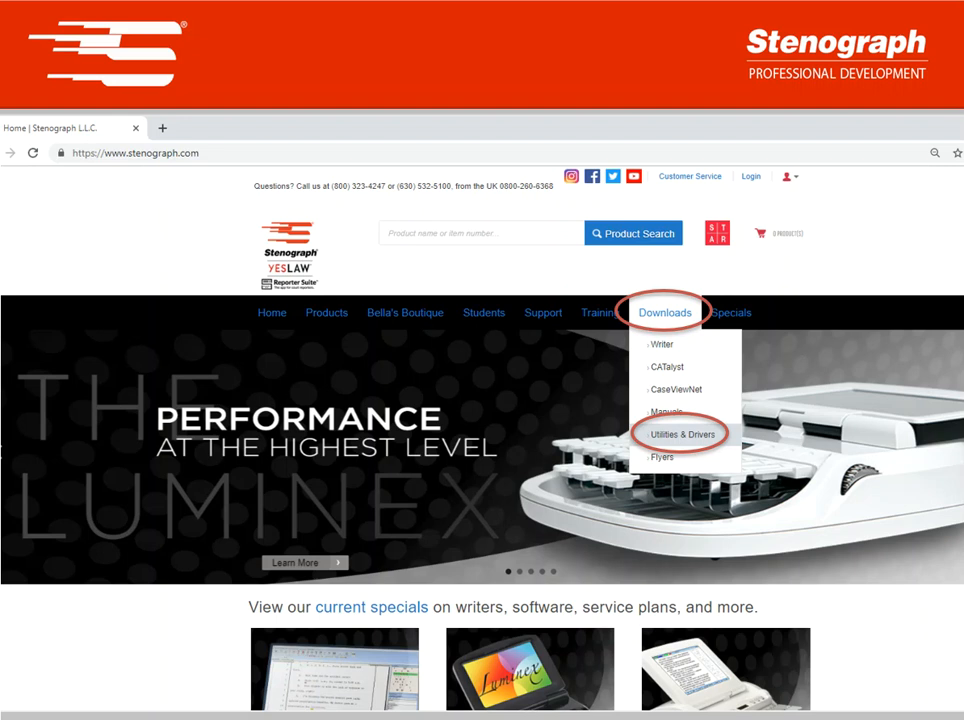
Go to the Utilities & Drivers download area from the stenograph.com Downloads menu
left_click(684, 432)
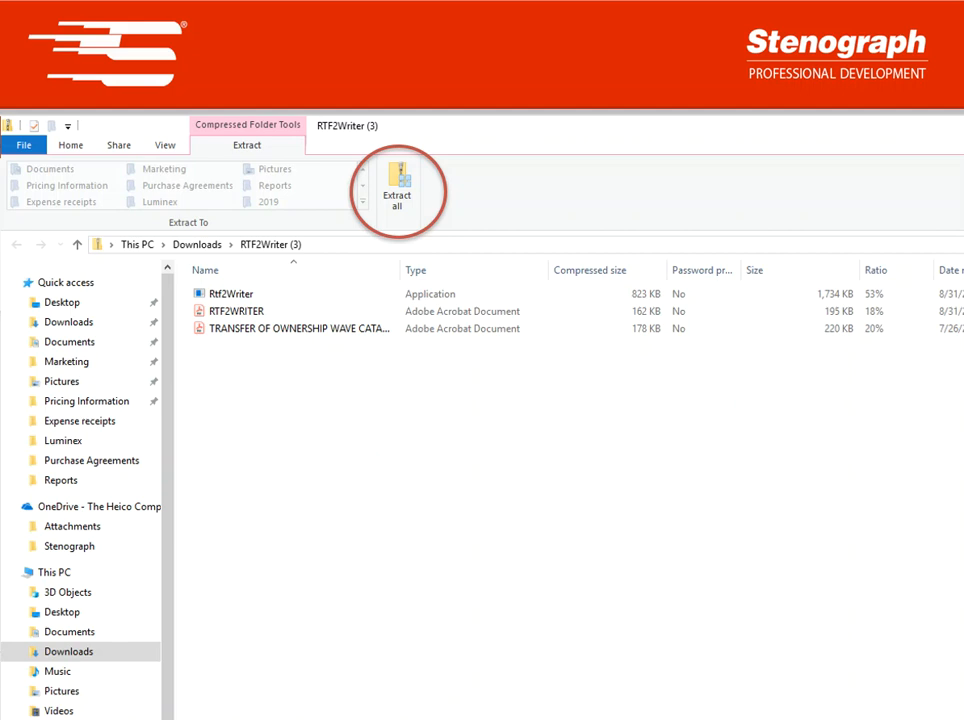
Extract all files from the downloaded RTF2Writer zip archive
left_click(396, 184)
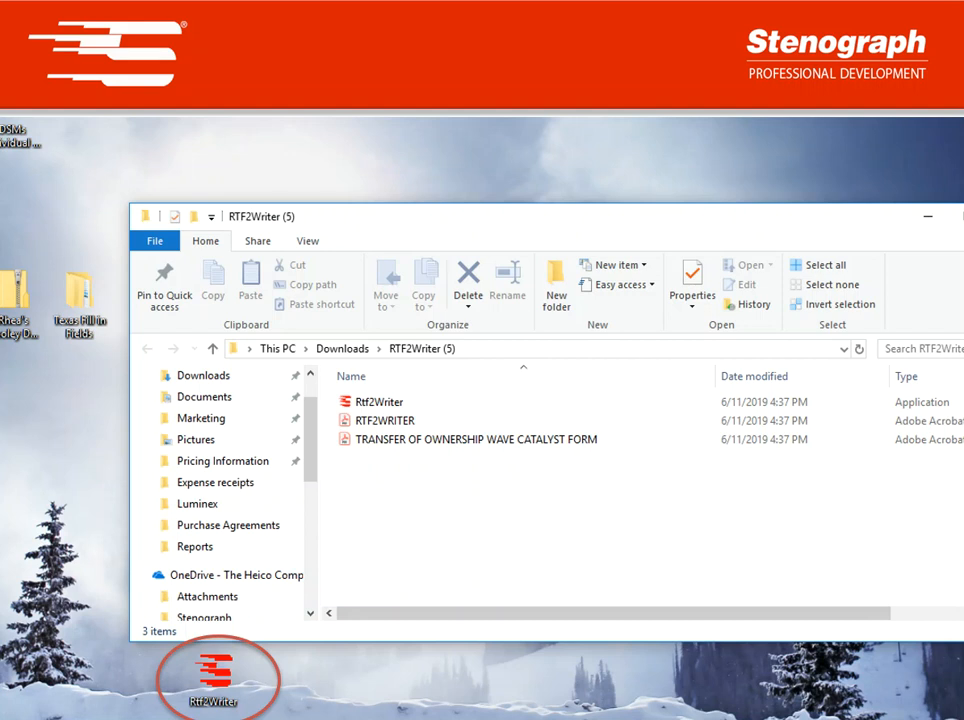
Launch RTF2Writer from the desktop and choose USB export to reach the dictionary selection dialog
double_click(212, 684)
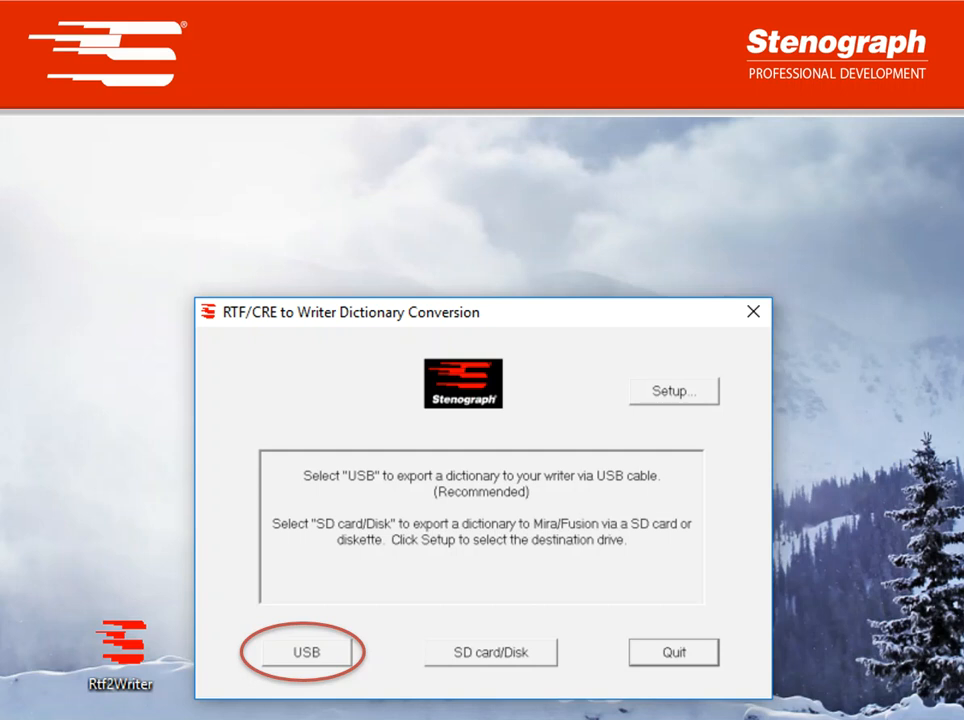
left_click(306, 652)
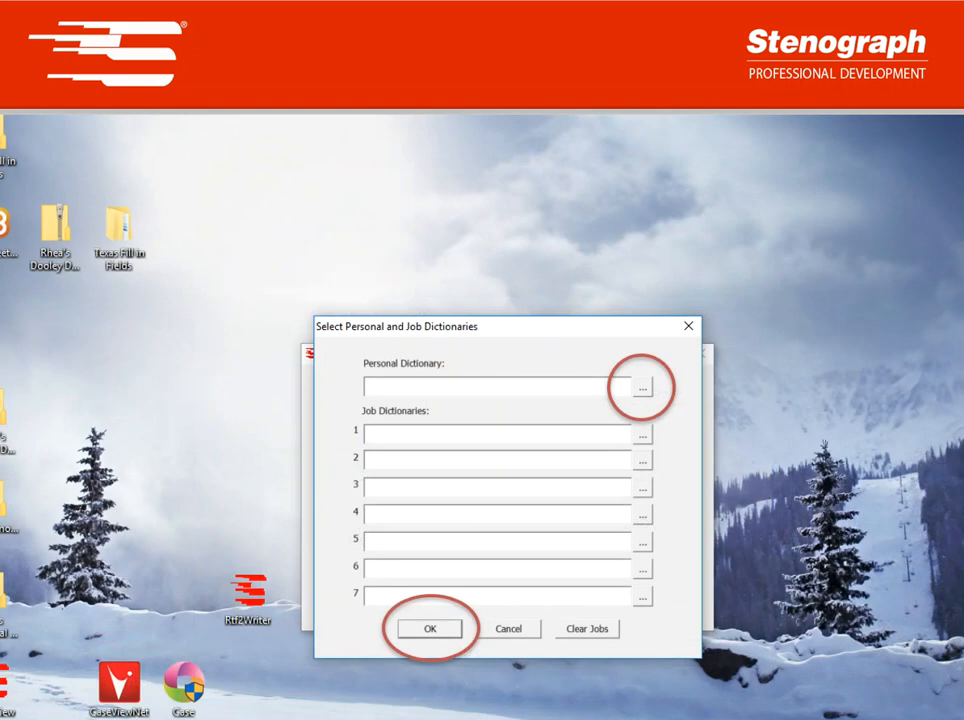